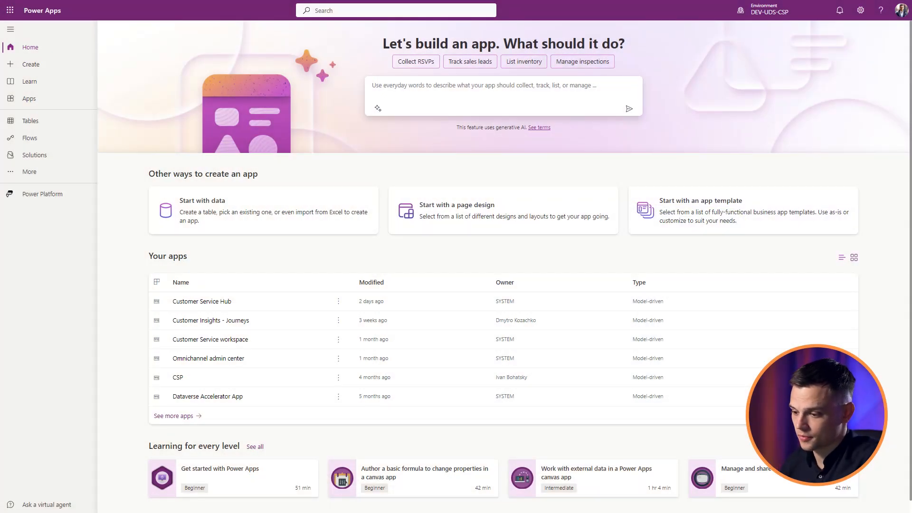
In classic settings, start an Advanced Find that looks for Accounts
left_click(861, 10)
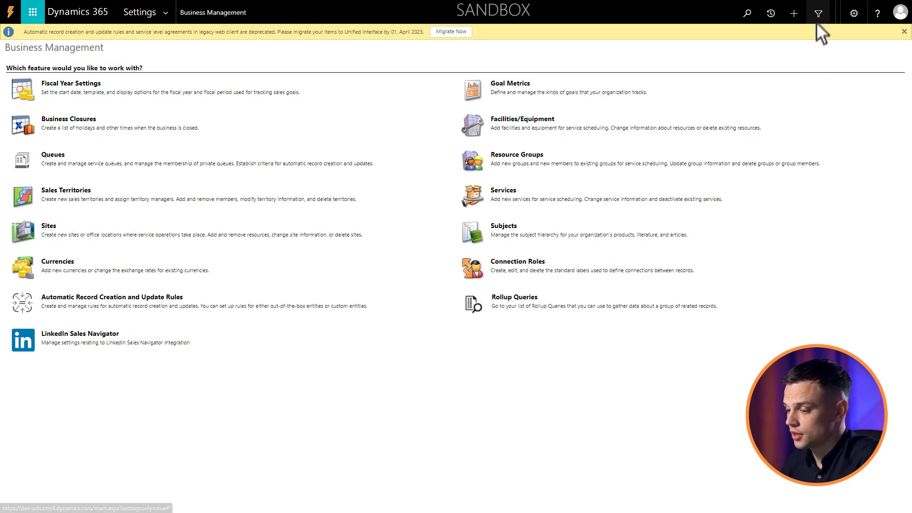
left_click(818, 12)
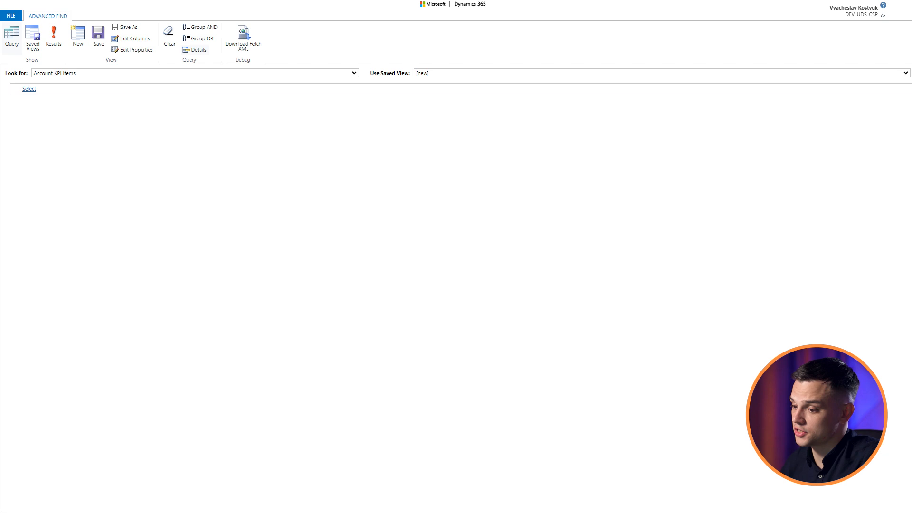
left_click(353, 73)
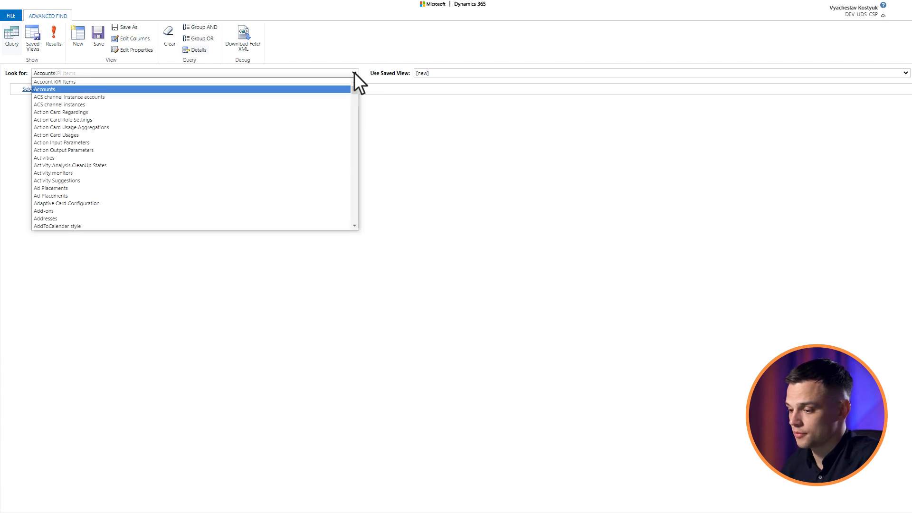
left_click(44, 89)
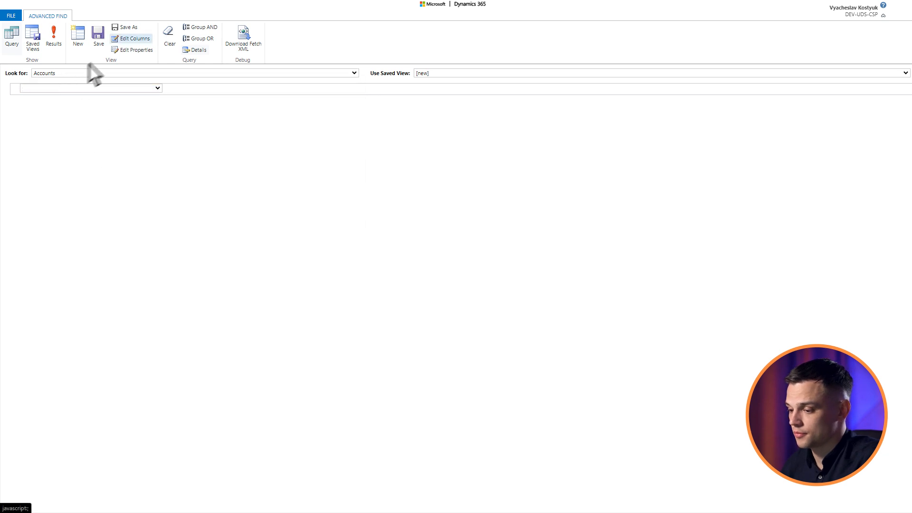
Add the Email column to the Accounts view and show the results
left_click(135, 38)
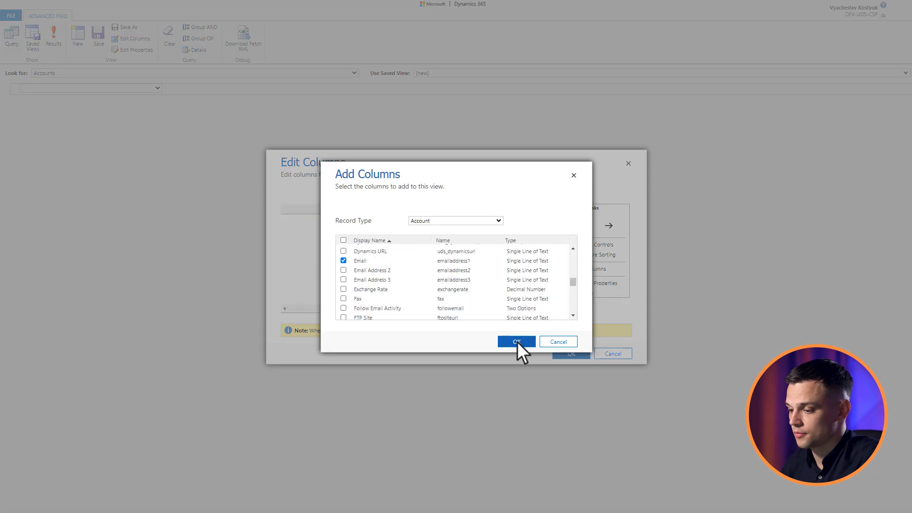
left_click(515, 341)
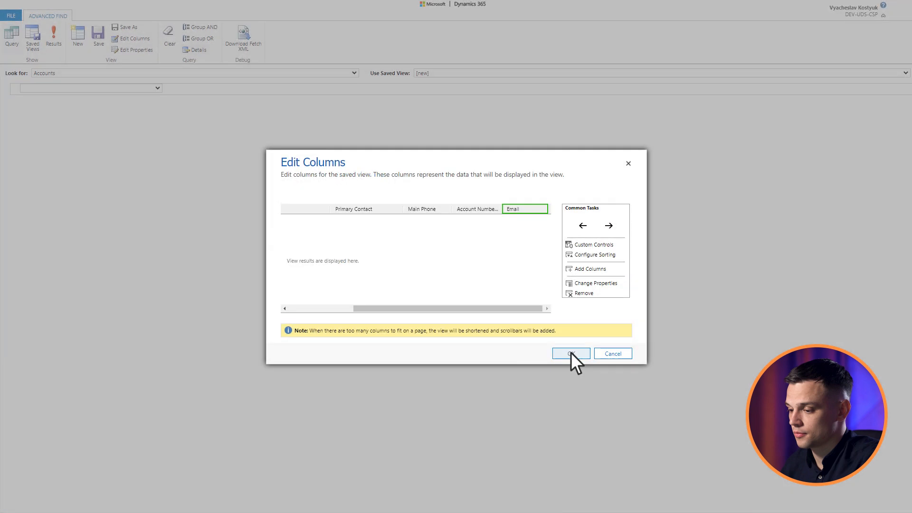
left_click(570, 353)
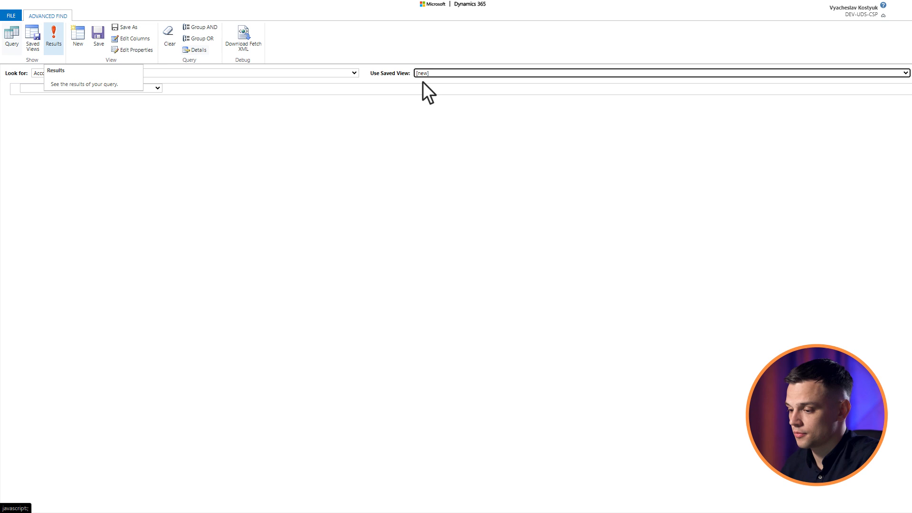
left_click(52, 38)
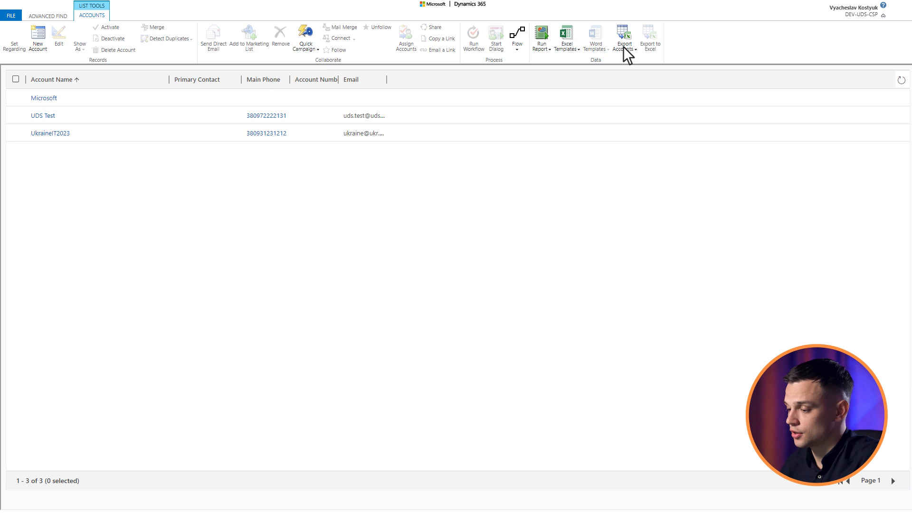
Export the three listed accounts to an Excel file with Export Accounts
left_click(623, 38)
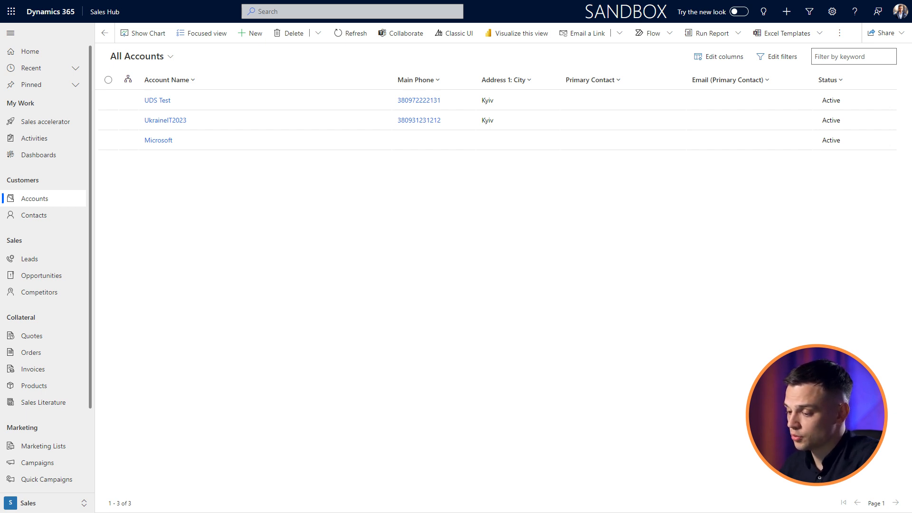
Export the Sales Hub All Accounts view to Excel as a Static Worksheet
left_click(9, 33)
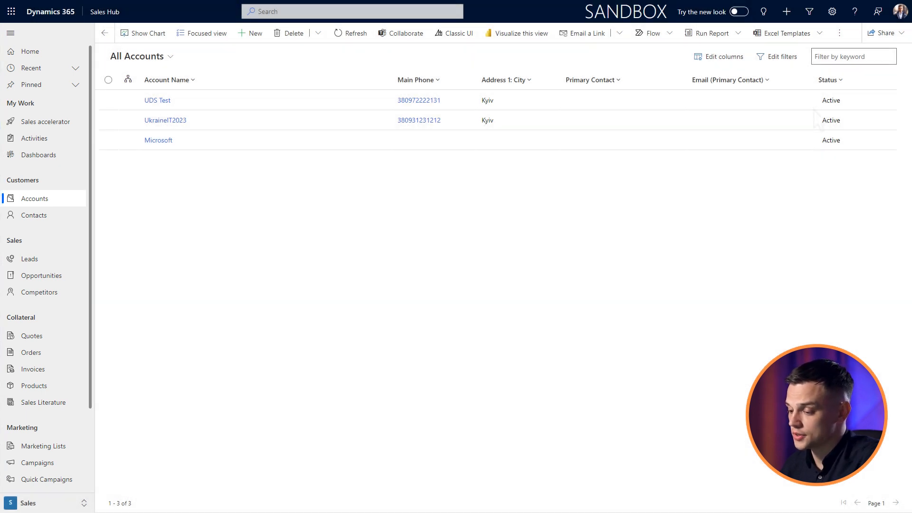
left_click(839, 33)
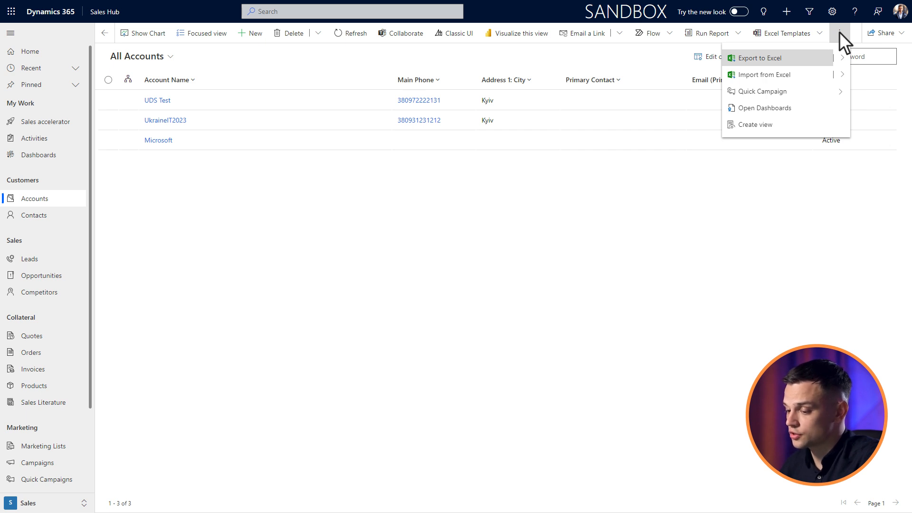
left_click(759, 57)
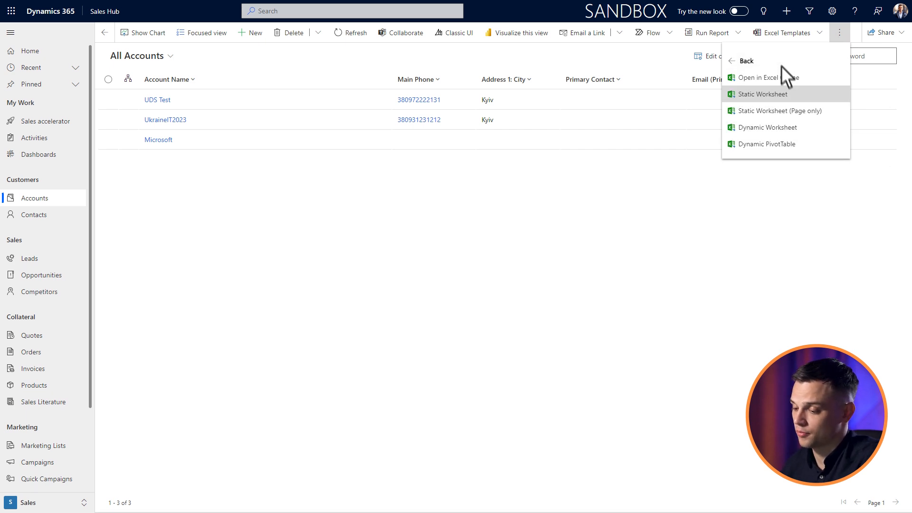
left_click(762, 94)
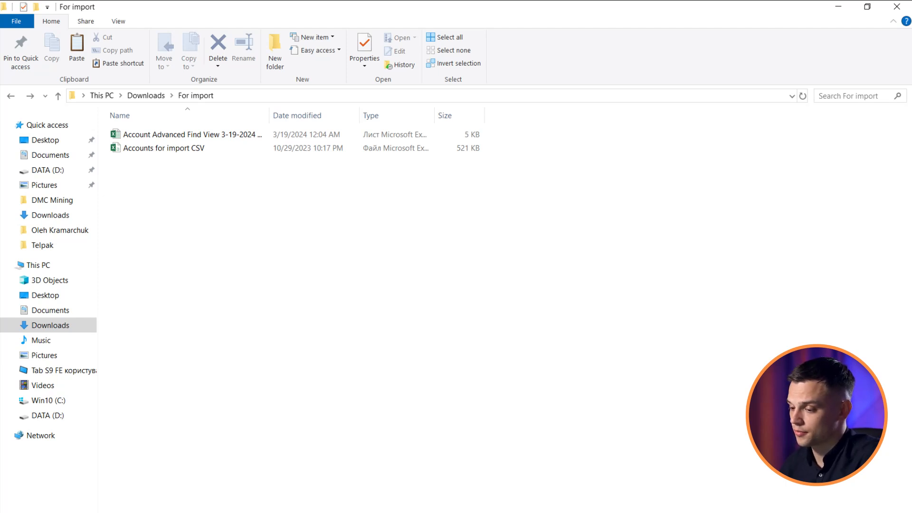
Open an account Excel file from Downloads > For import
double_click(192, 135)
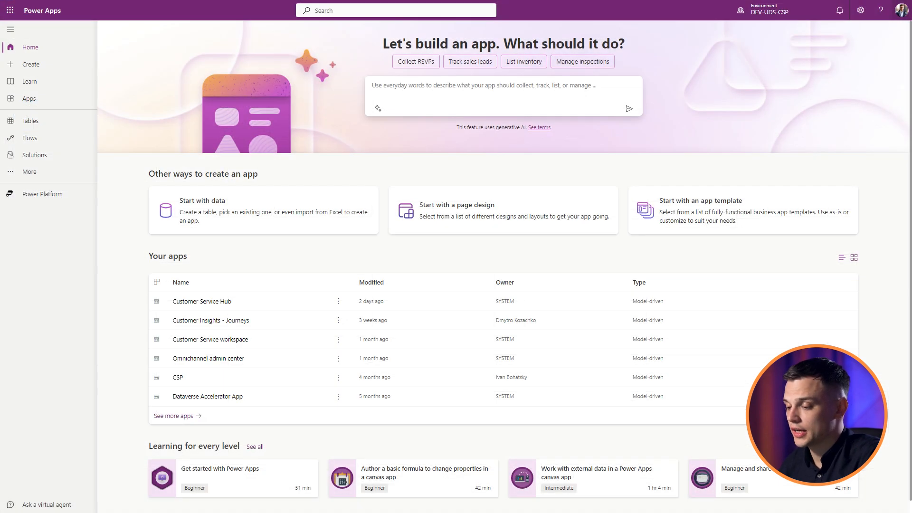
Go to classic Settings > Data Management > Imports to list my imports
left_click(860, 10)
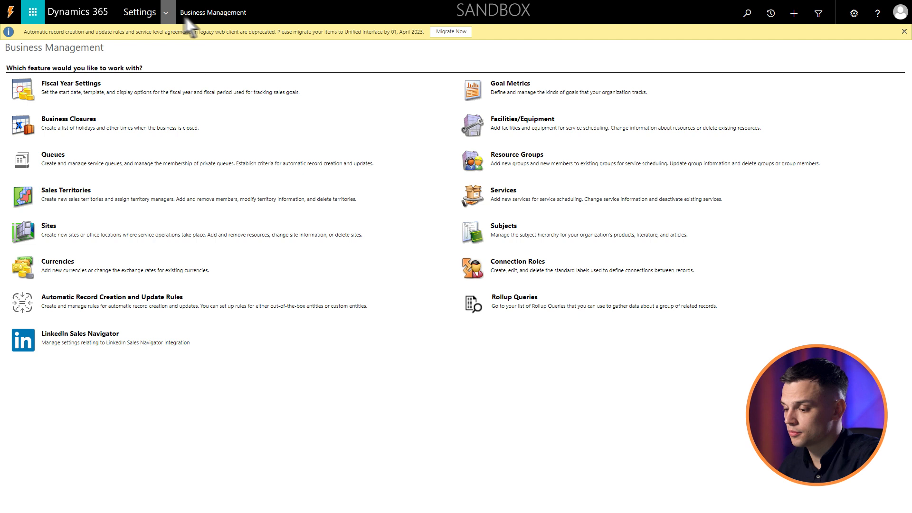
left_click(138, 12)
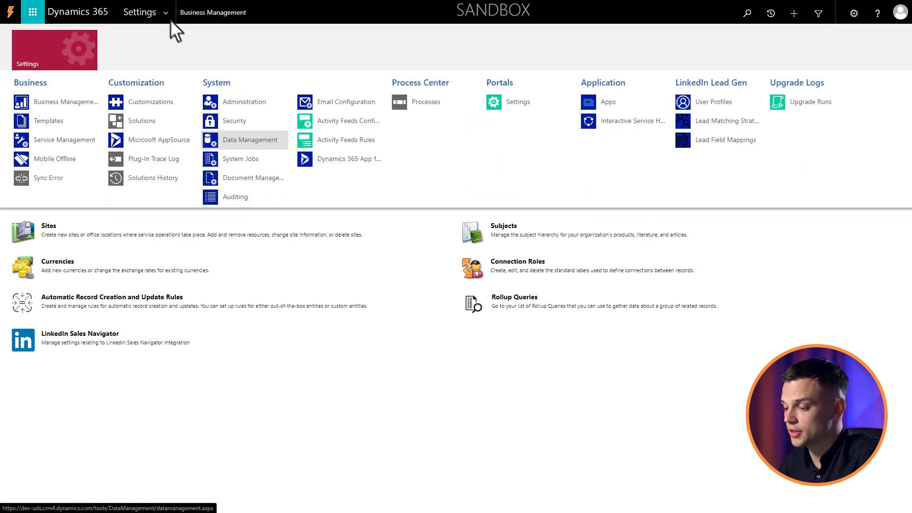
left_click(251, 139)
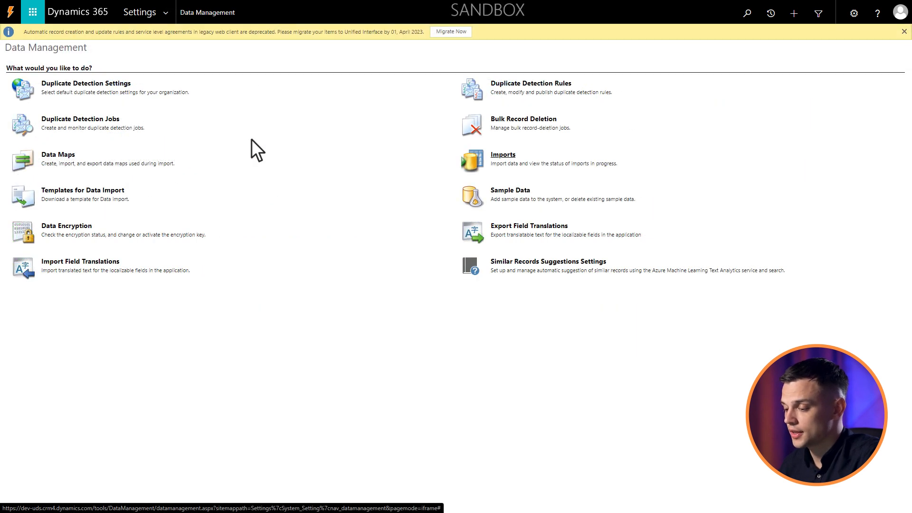
left_click(502, 154)
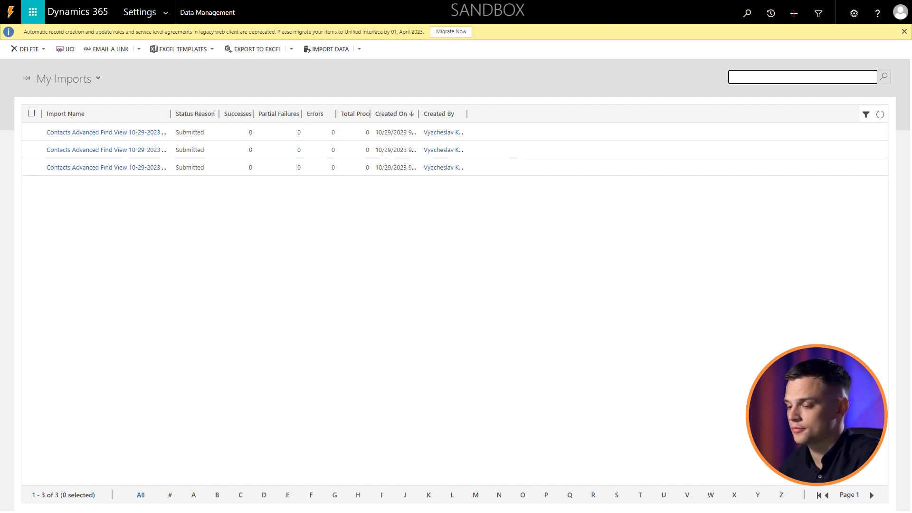
mouse_move(226, 70)
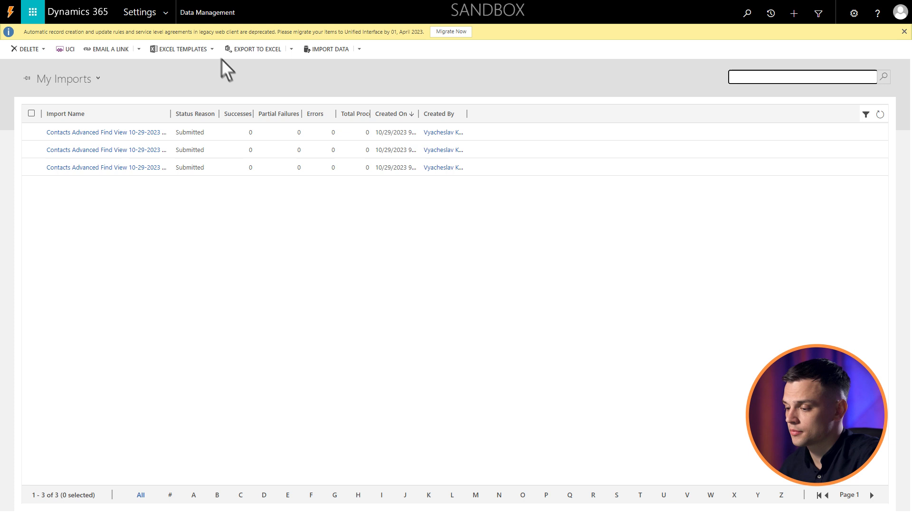
left_click(182, 48)
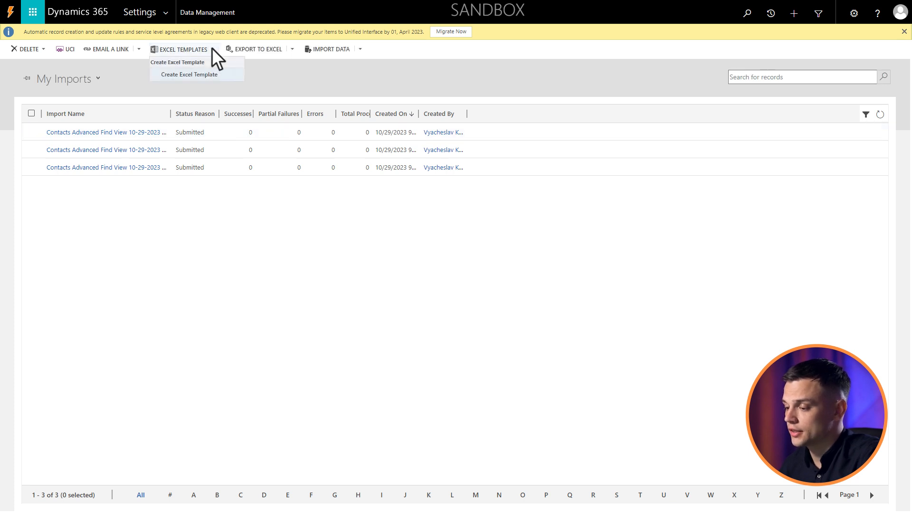
Download an Account Excel template using the 'Account view for Import' saved view
left_click(189, 74)
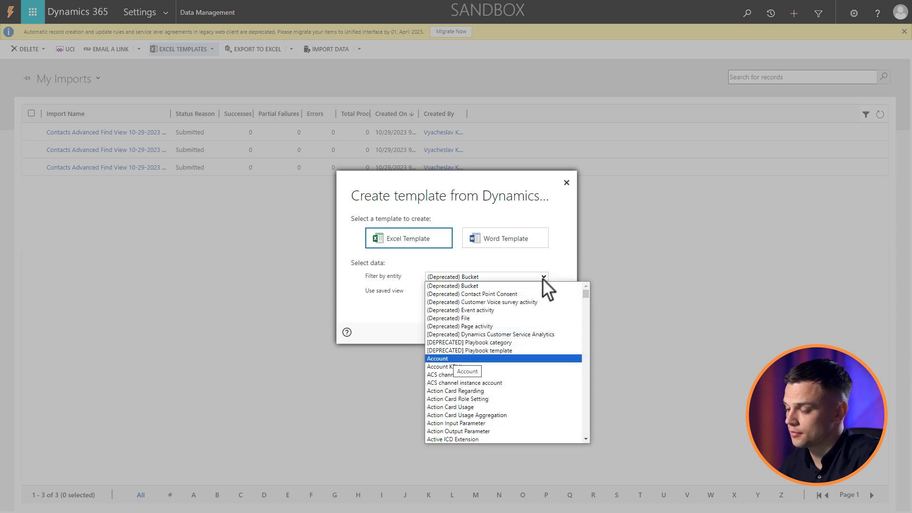
left_click(437, 358)
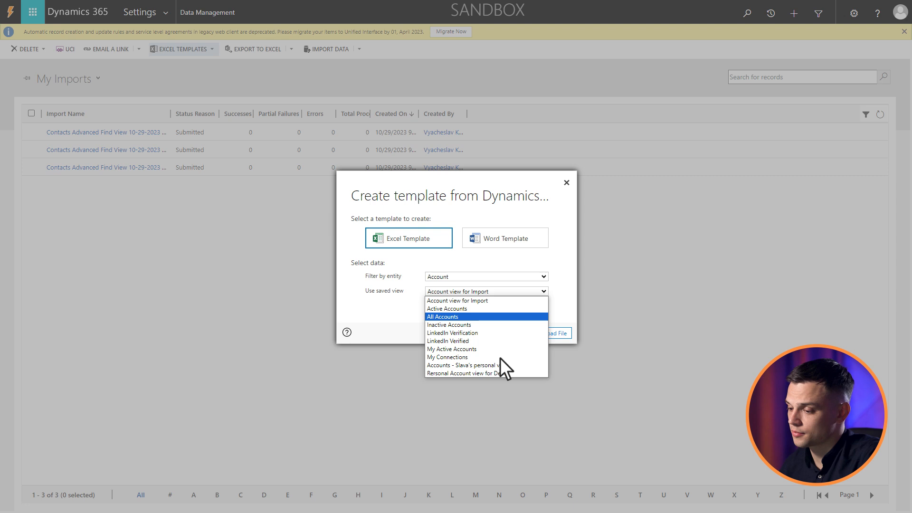
left_click(457, 300)
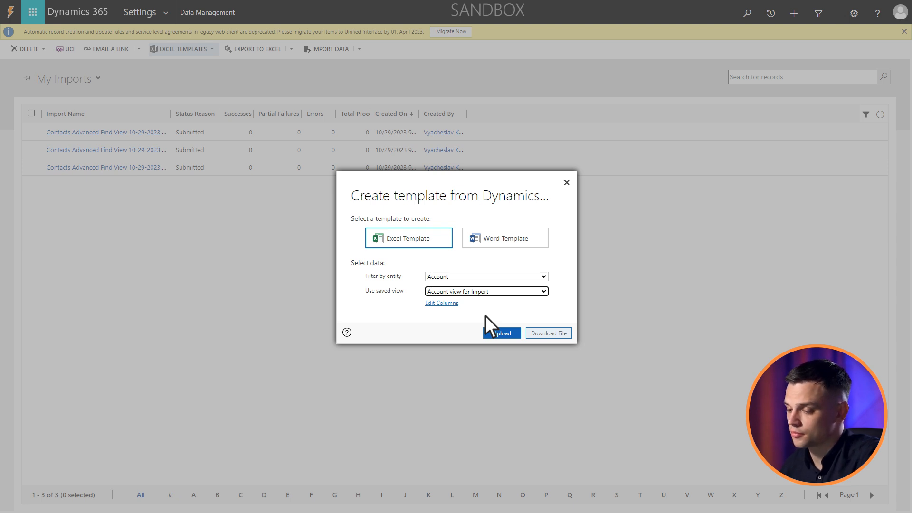
mouse_move(552, 342)
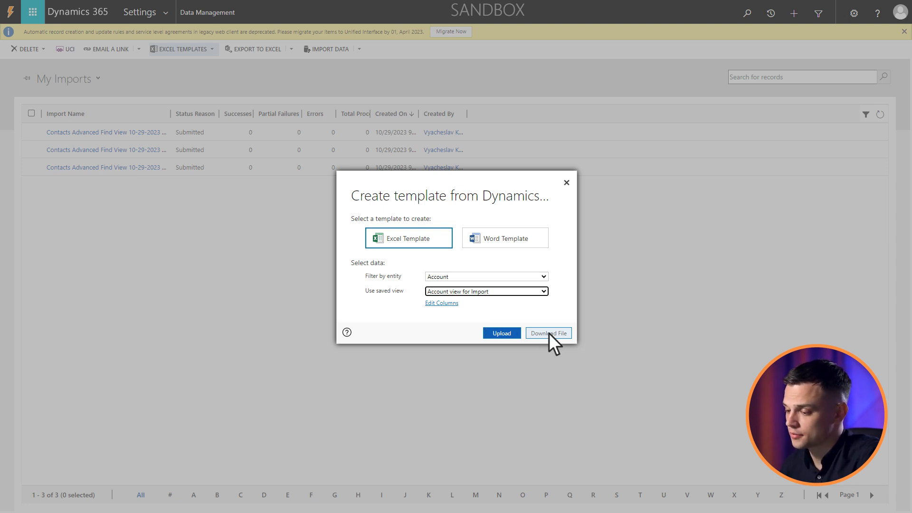
left_click(547, 333)
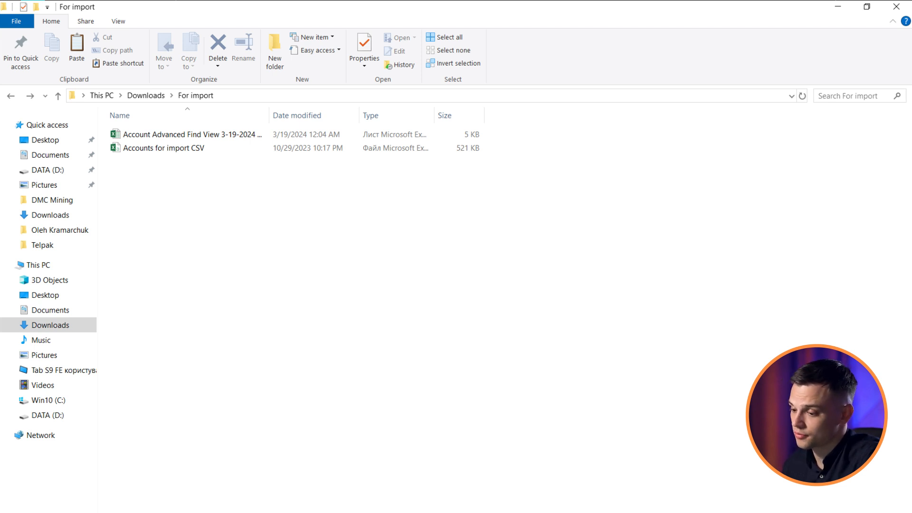
mouse_move(192, 143)
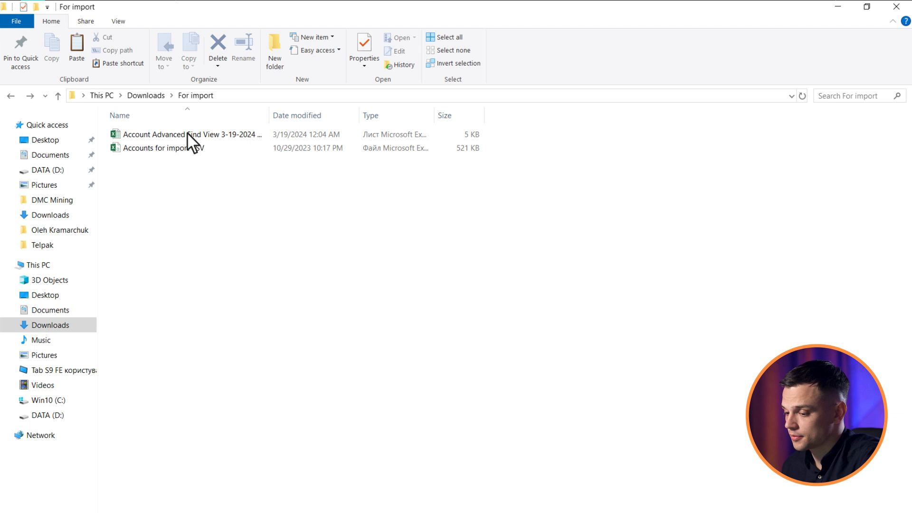
Open the Account Advanced Find View spreadsheet from Downloads > For import
double_click(192, 134)
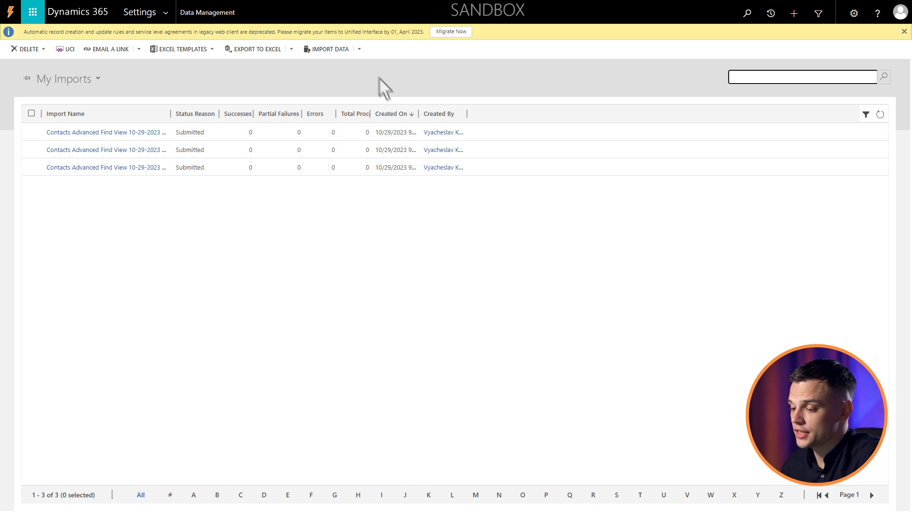
Upload 'Account Advanced Find View 12-04-28 AM' in Import Data and continue to mapping
left_click(329, 49)
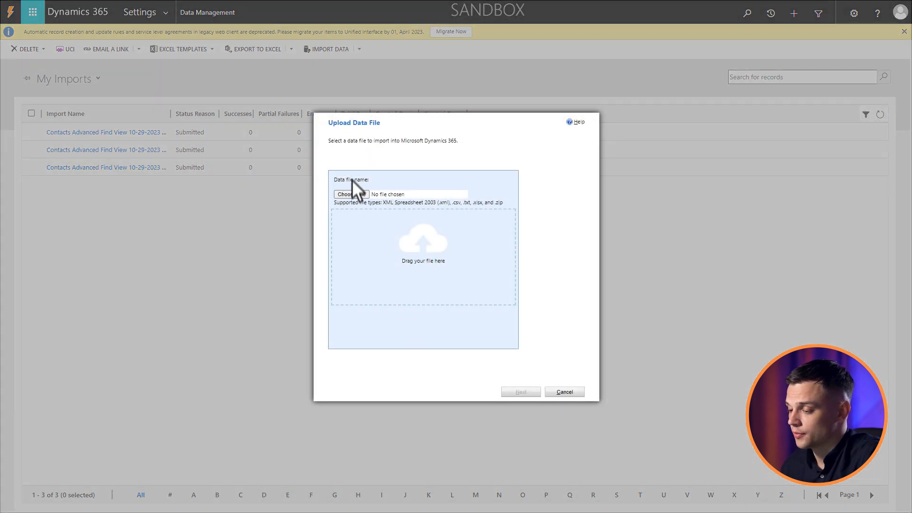
left_click(351, 194)
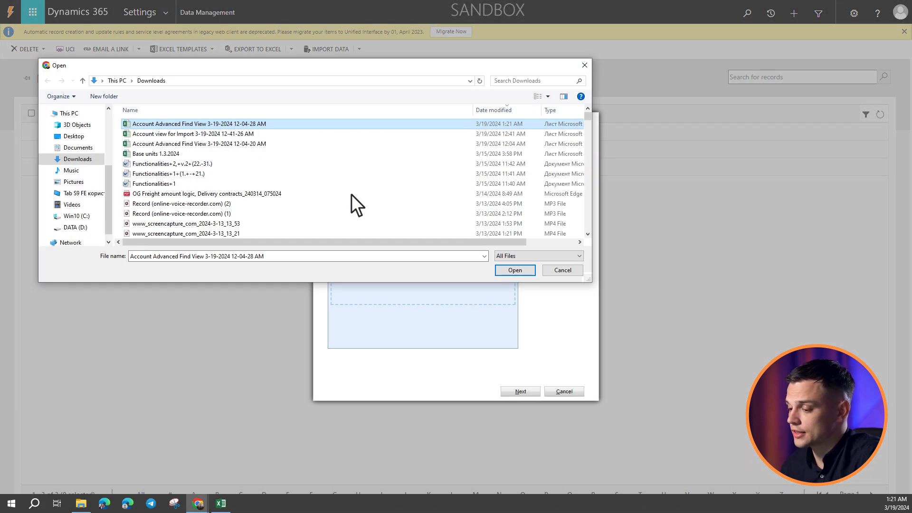
left_click(514, 270)
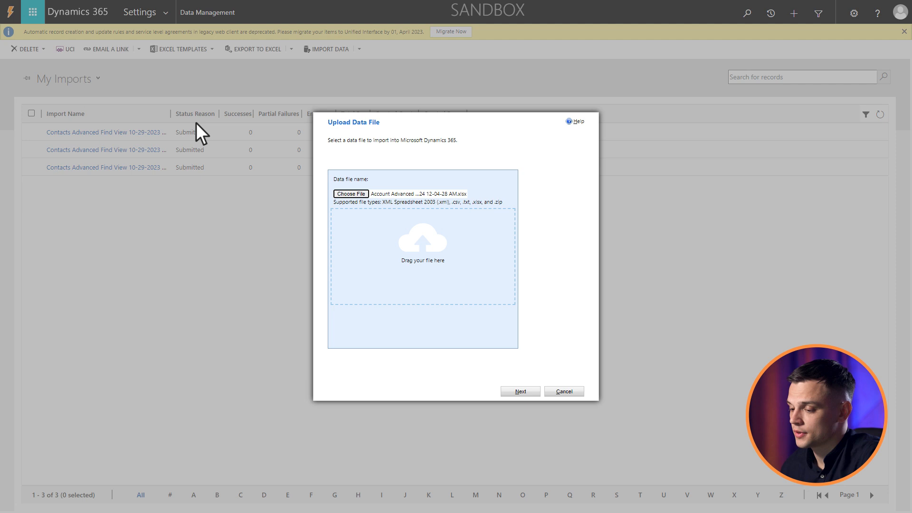
mouse_move(511, 390)
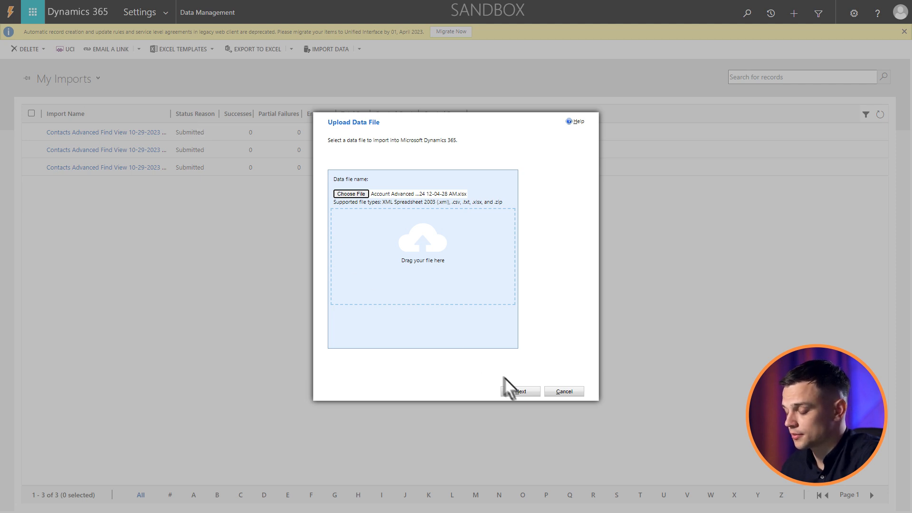
left_click(520, 391)
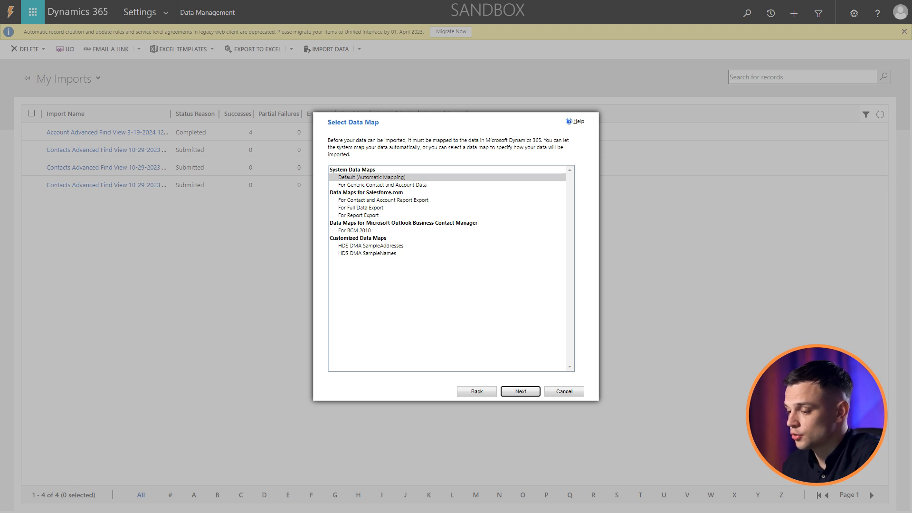
Keep Default (Automatic Mapping) and advance to Review Settings and Import Data
left_click(519, 391)
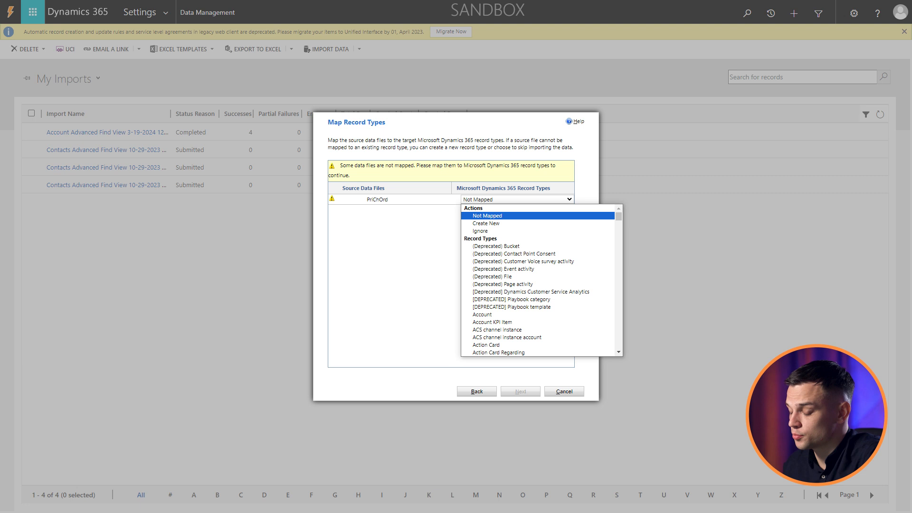
left_click(477, 391)
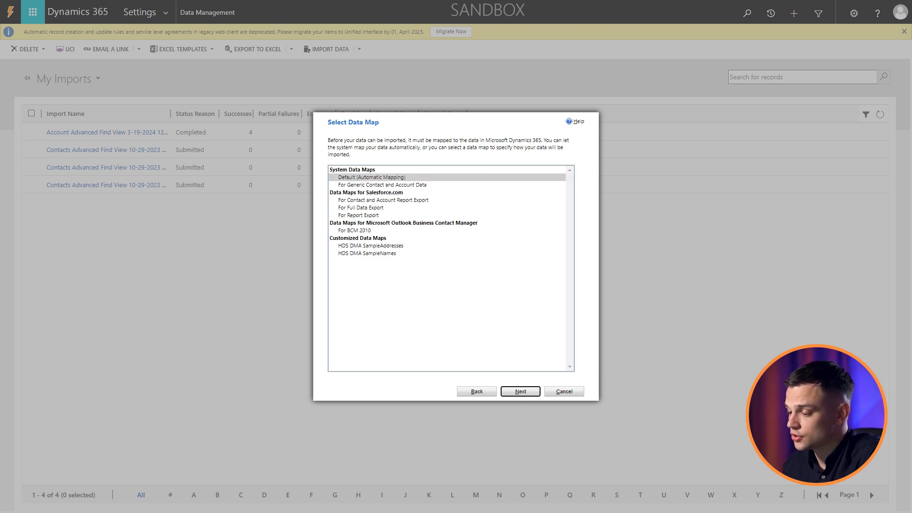
mouse_move(478, 348)
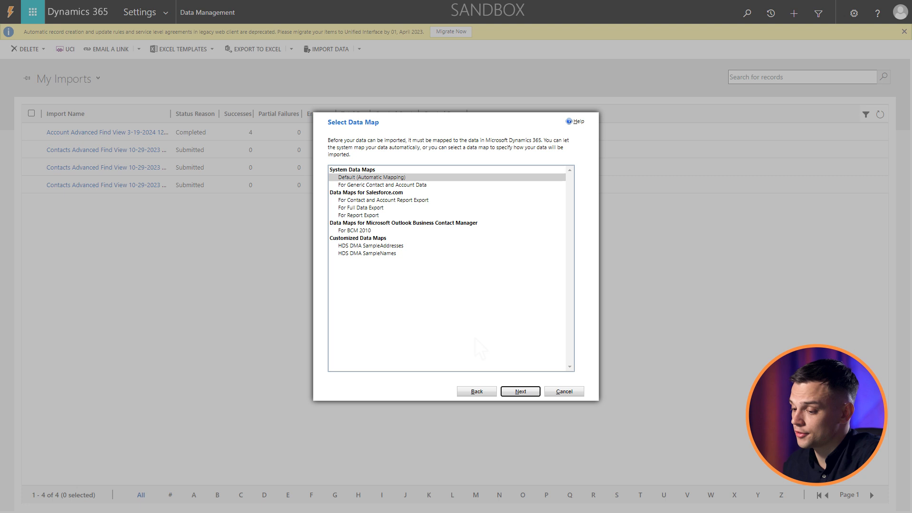
left_click(519, 391)
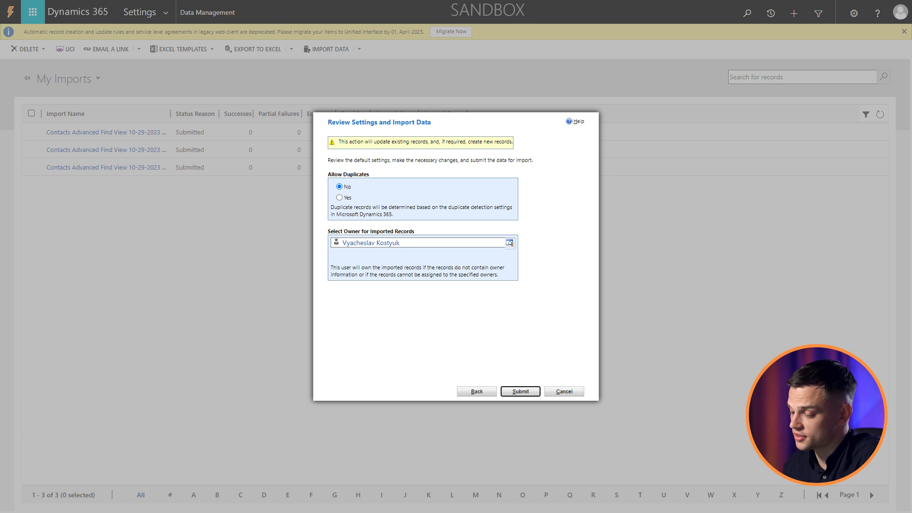
Submit the account import and close the import wizard
left_click(518, 391)
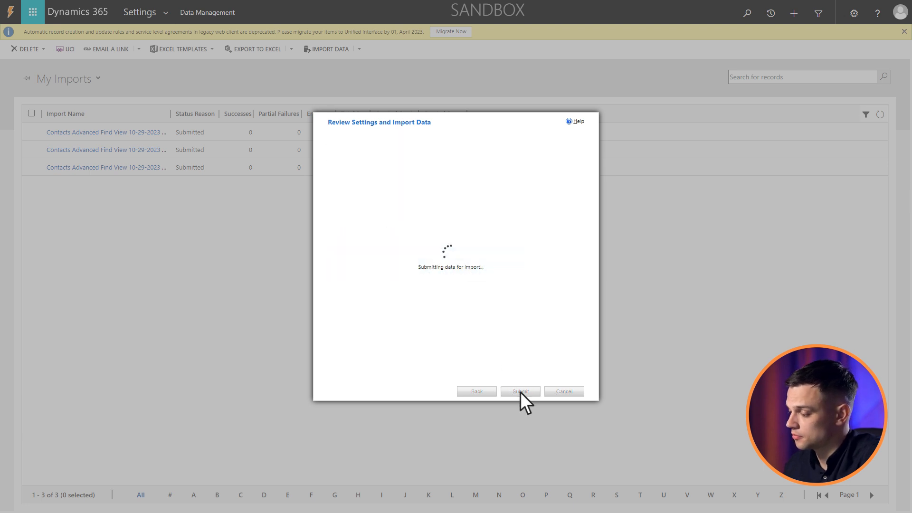
left_click(520, 391)
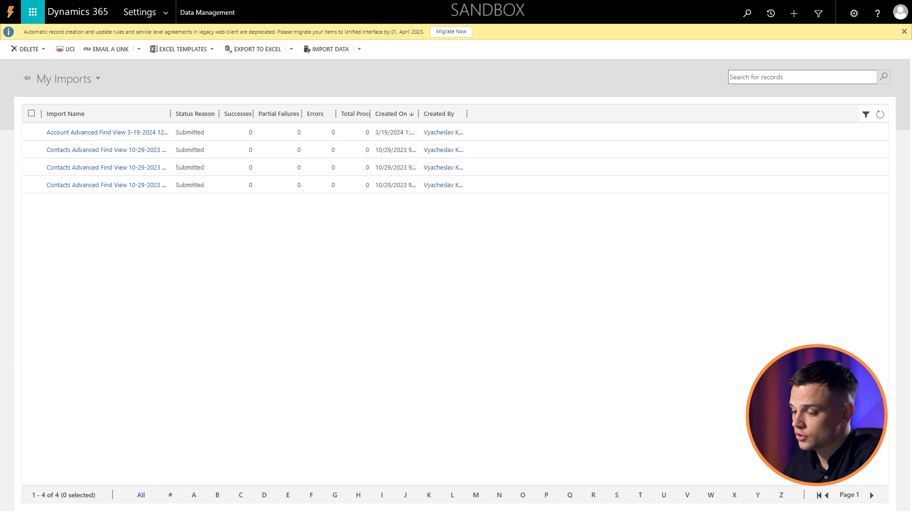
mouse_move(867, 176)
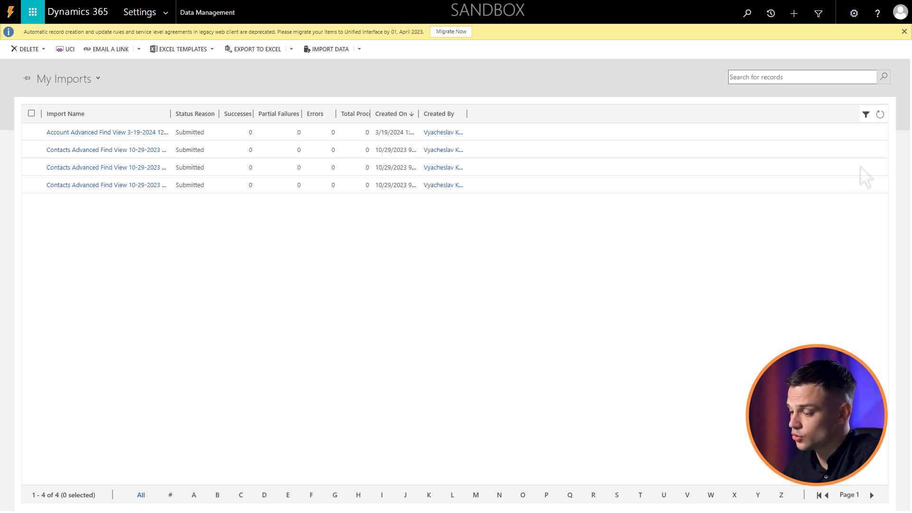
Refresh My Imports, open the Account Advanced Find View import, and view its empty Failures log
left_click(31, 132)
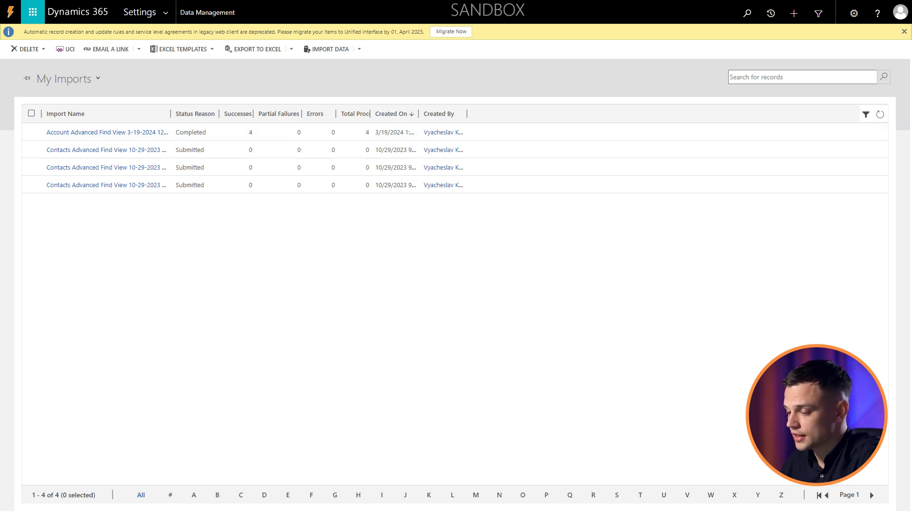
left_click(107, 132)
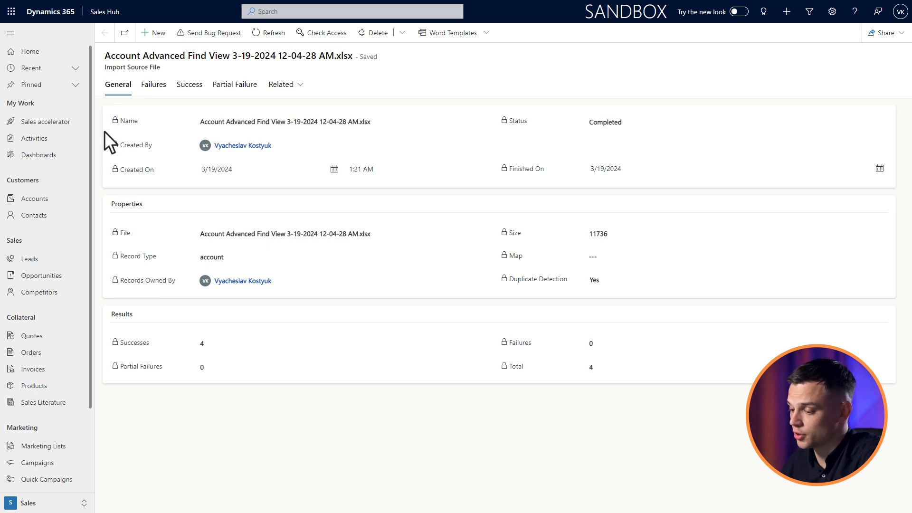
left_click(153, 85)
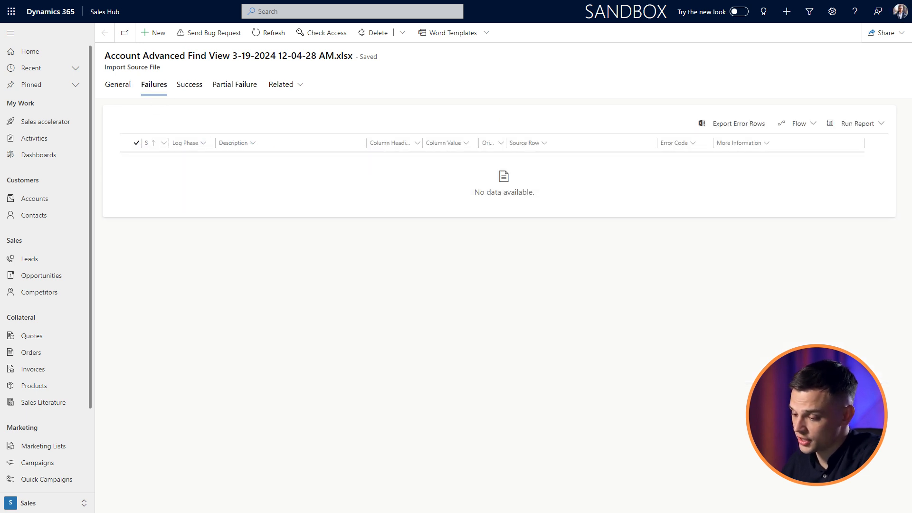